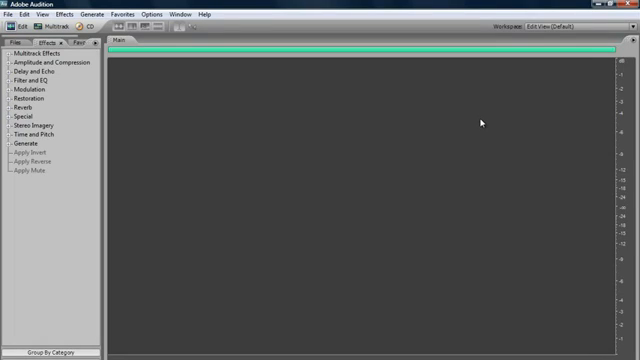
pyautogui.moveTo(509, 234)
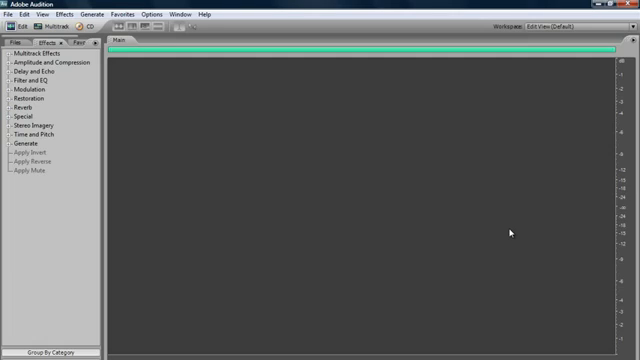
pyautogui.moveTo(512, 233)
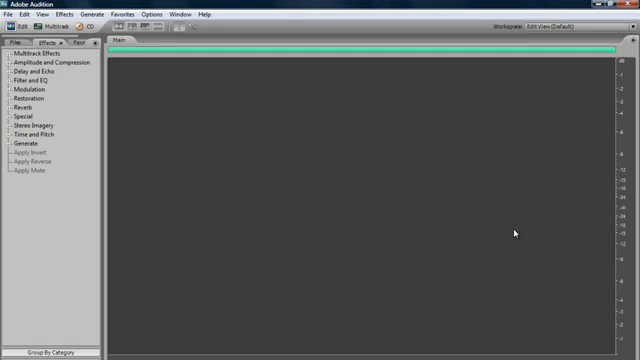
pyautogui.moveTo(517, 232)
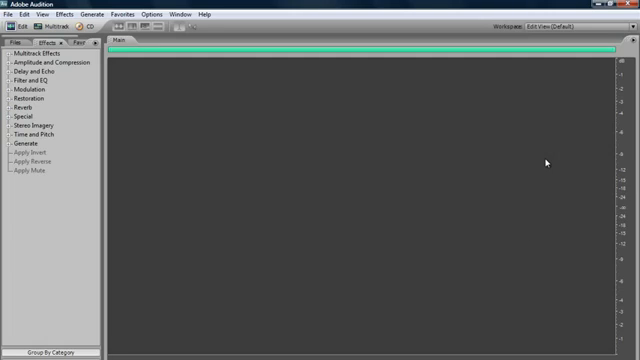
pyautogui.moveTo(567, 153)
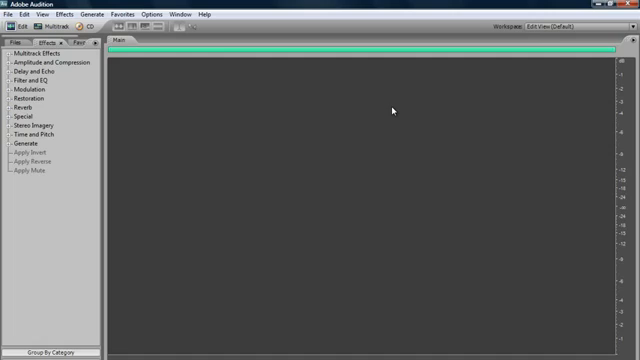
pyautogui.moveTo(397, 113)
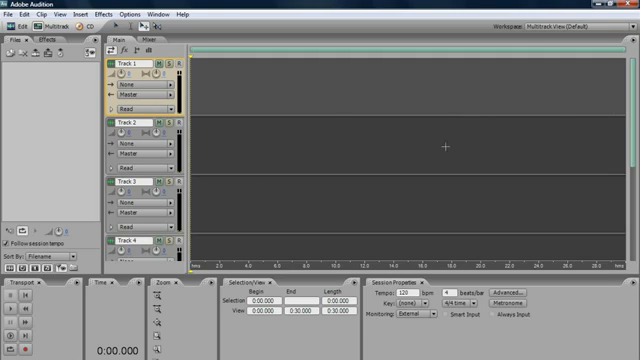
pyautogui.moveTo(481, 143)
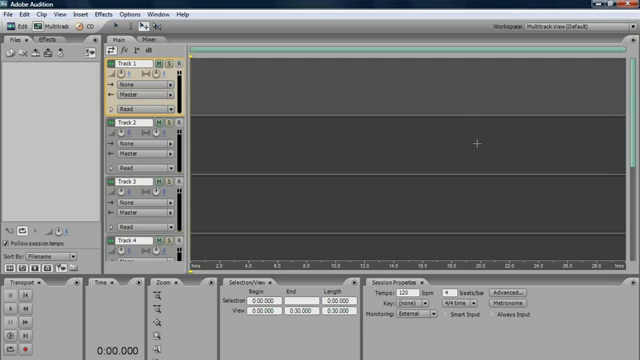
pyautogui.moveTo(313, 163)
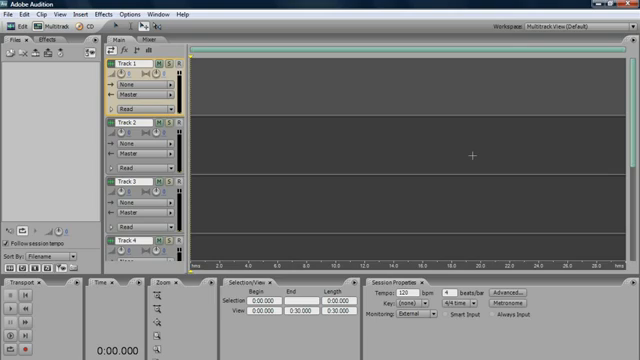
pyautogui.moveTo(255, 146)
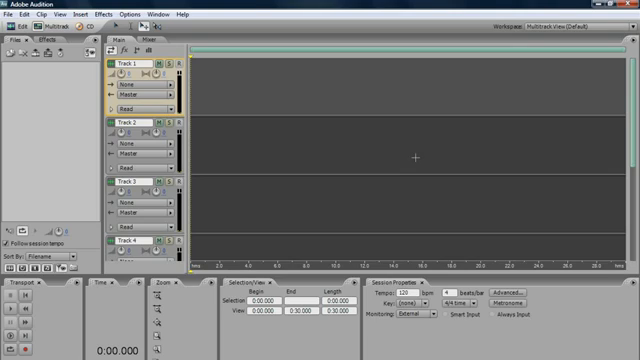
pyautogui.moveTo(440, 160)
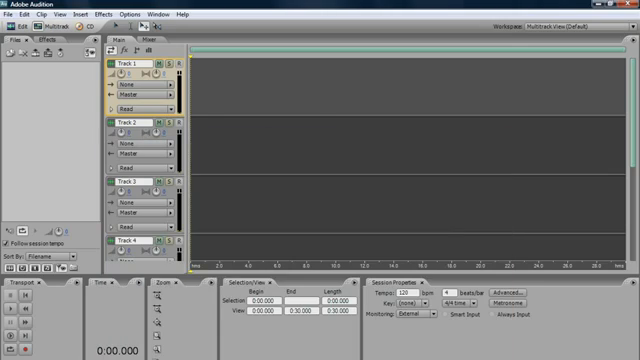
pyautogui.moveTo(340, 110)
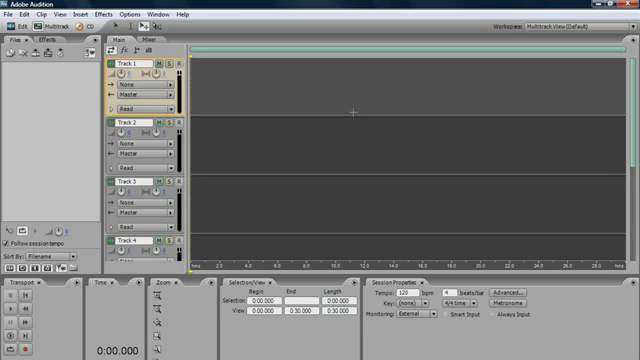
pyautogui.moveTo(510, 171)
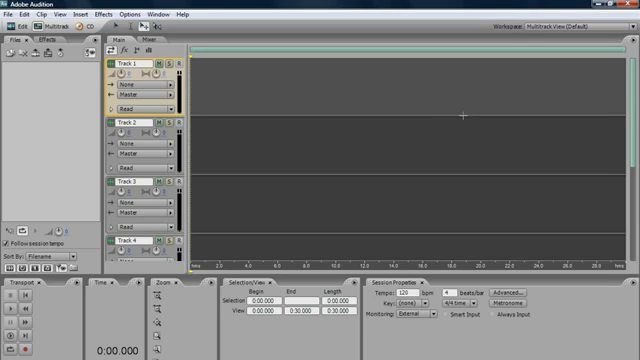
pyautogui.moveTo(460, 123)
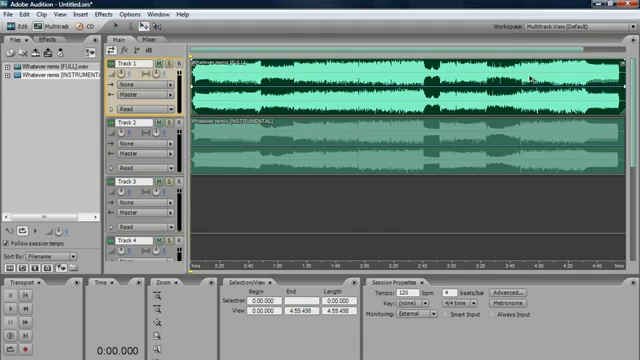
pyautogui.moveTo(490, 160)
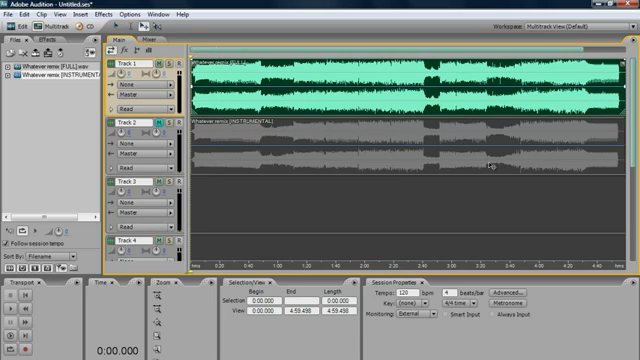
pyautogui.moveTo(270, 128)
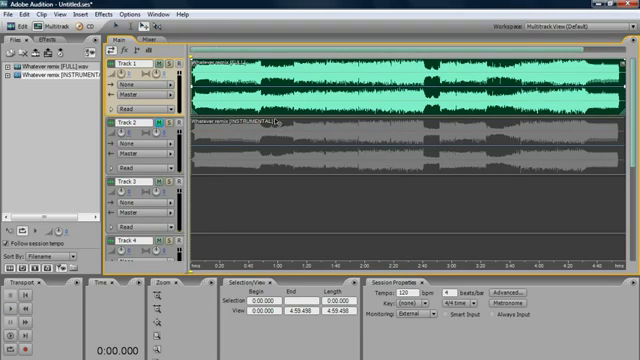
pyautogui.moveTo(390, 147)
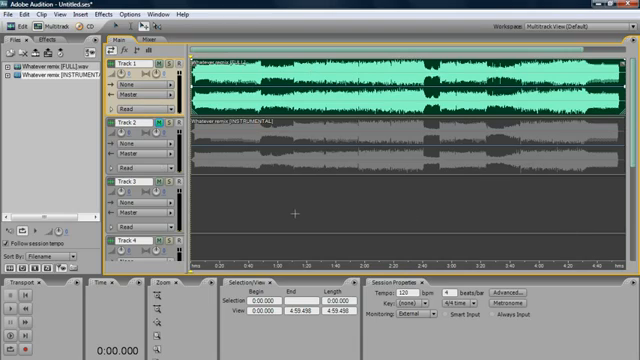
pyautogui.moveTo(266, 90)
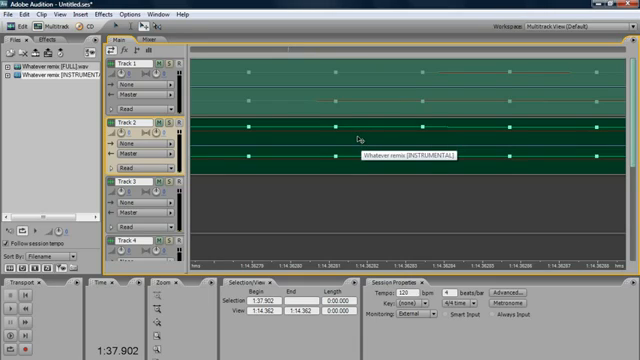
pyautogui.moveTo(437, 168)
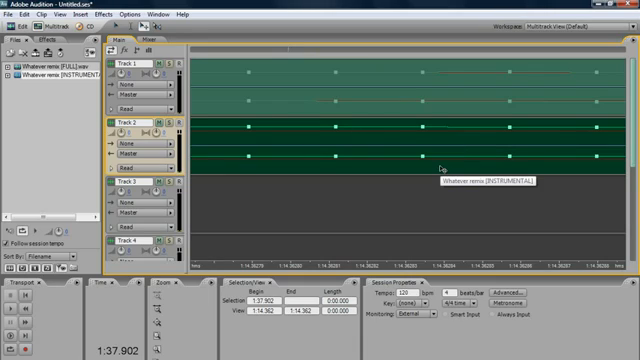
pyautogui.moveTo(448, 167)
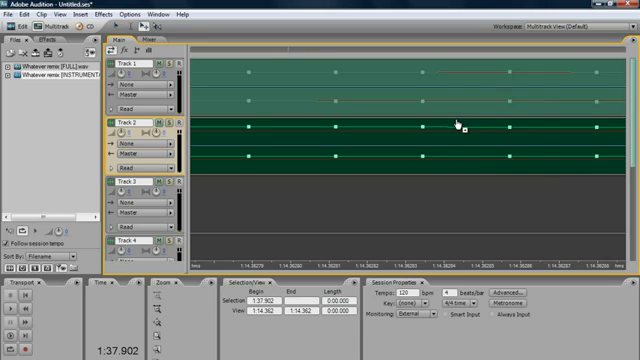
pyautogui.moveTo(508, 188)
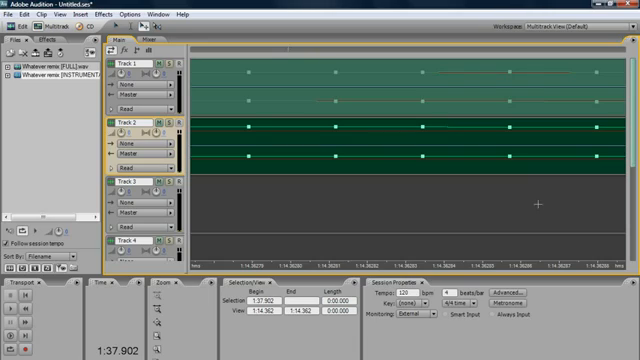
pyautogui.moveTo(552, 197)
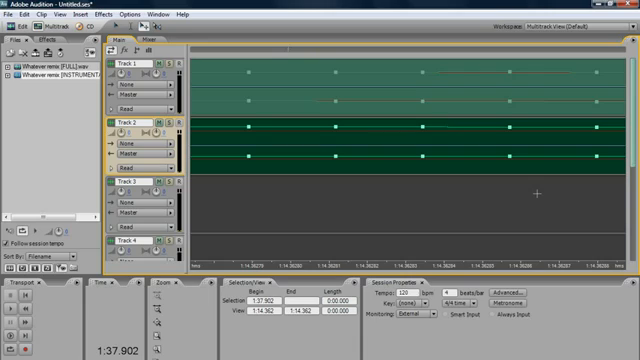
pyautogui.moveTo(537, 189)
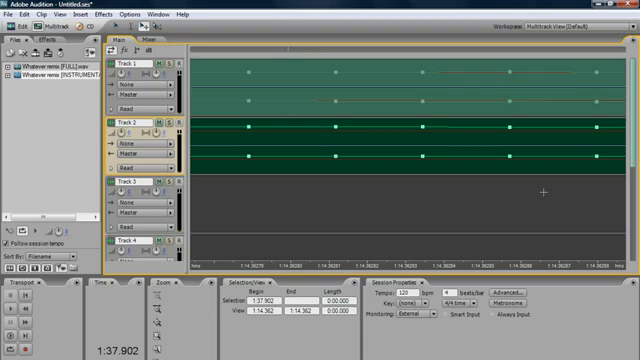
pyautogui.moveTo(611, 216)
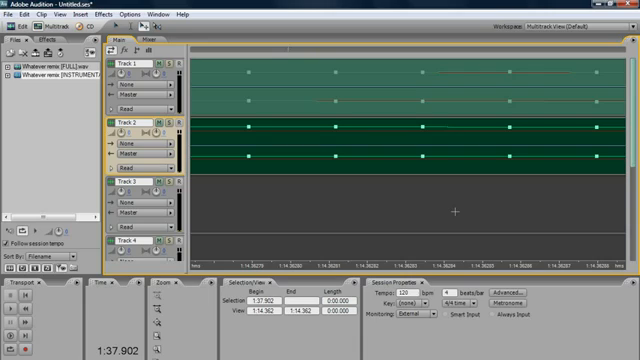
pyautogui.moveTo(308, 95)
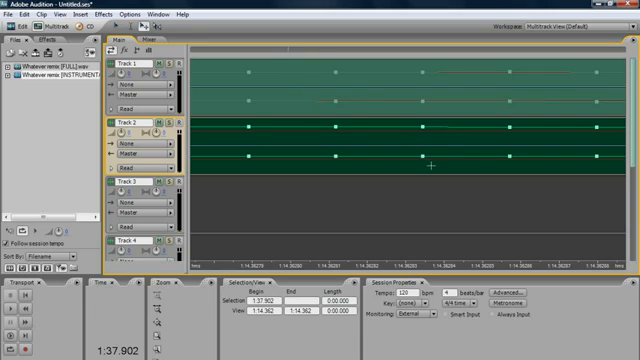
pyautogui.moveTo(302, 174)
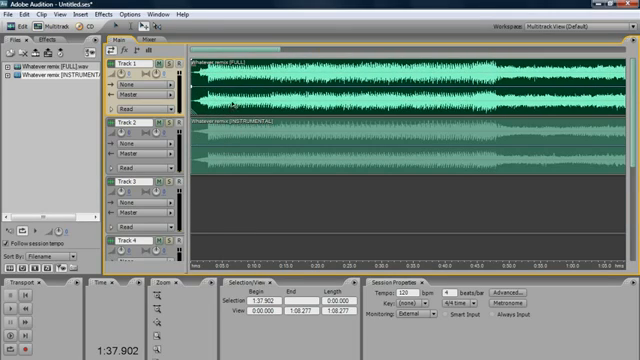
pyautogui.moveTo(283, 90)
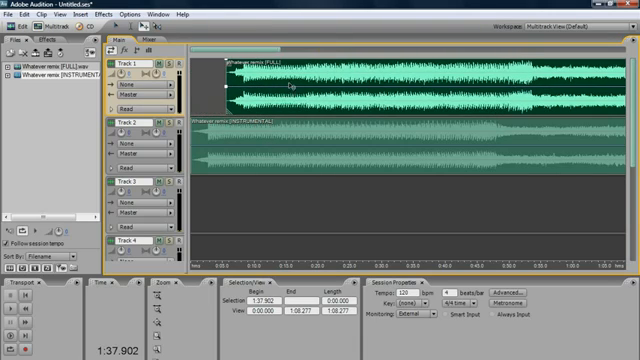
pyautogui.moveTo(215, 160)
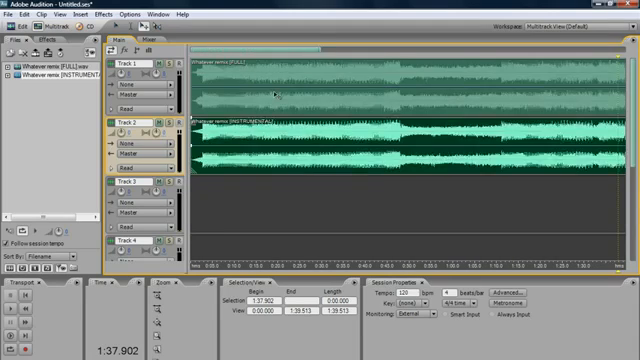
pyautogui.moveTo(265, 210)
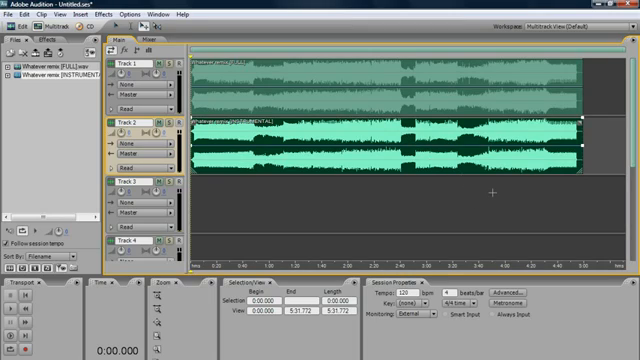
pyautogui.moveTo(492, 165)
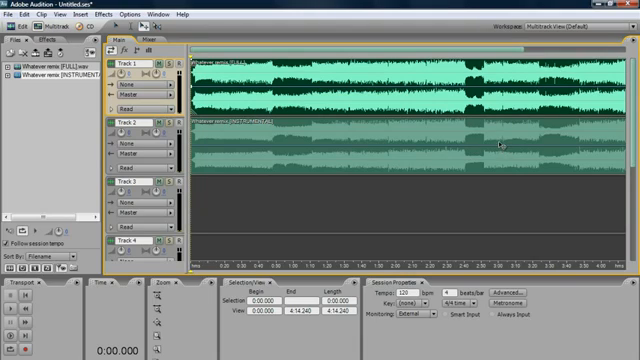
pyautogui.moveTo(502, 143)
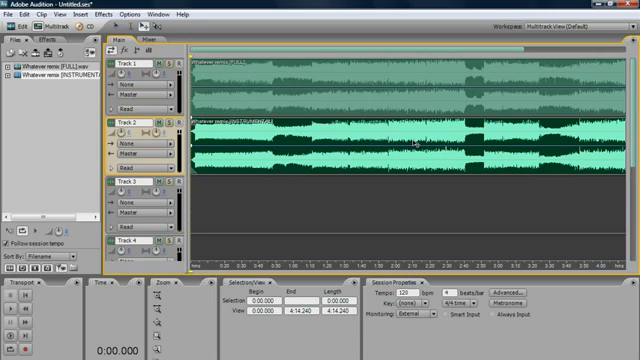
pyautogui.moveTo(540, 95)
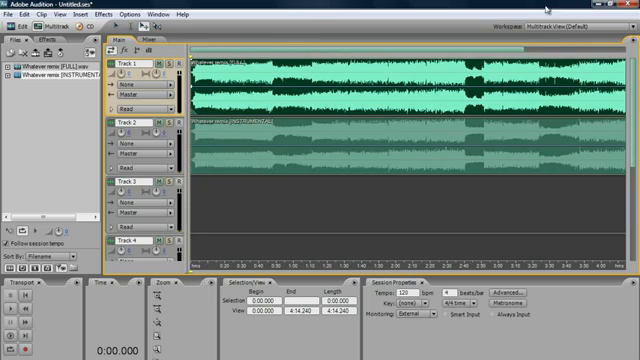
pyautogui.moveTo(548, 10)
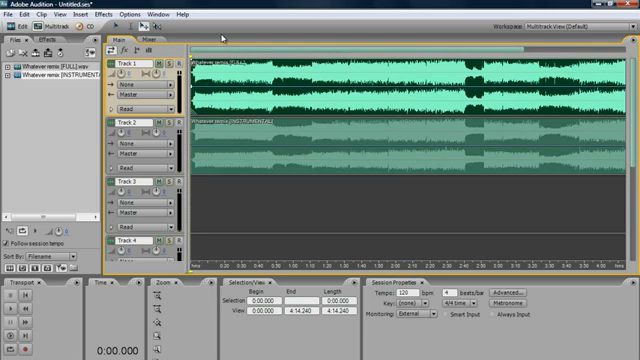
# Bring up Audition's File menu to save the vocal-isolation session
pyautogui.click(13, 13)
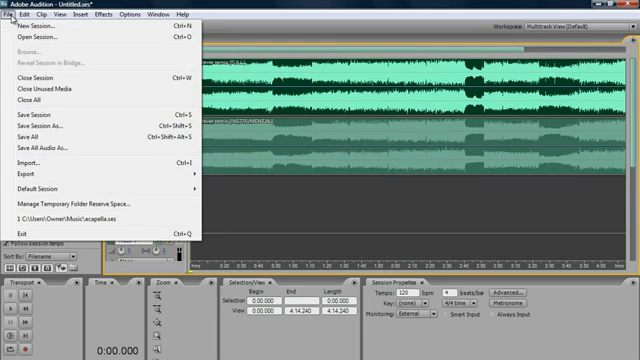